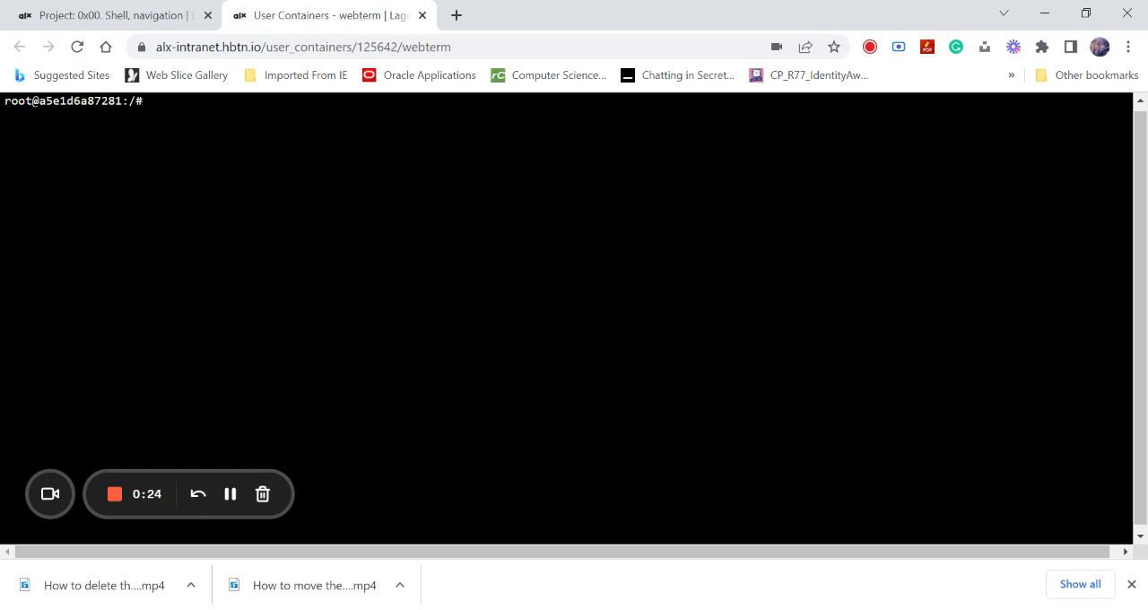
- Reach task 5 on the project page and launch its sandbox web terminal
click(108, 15)
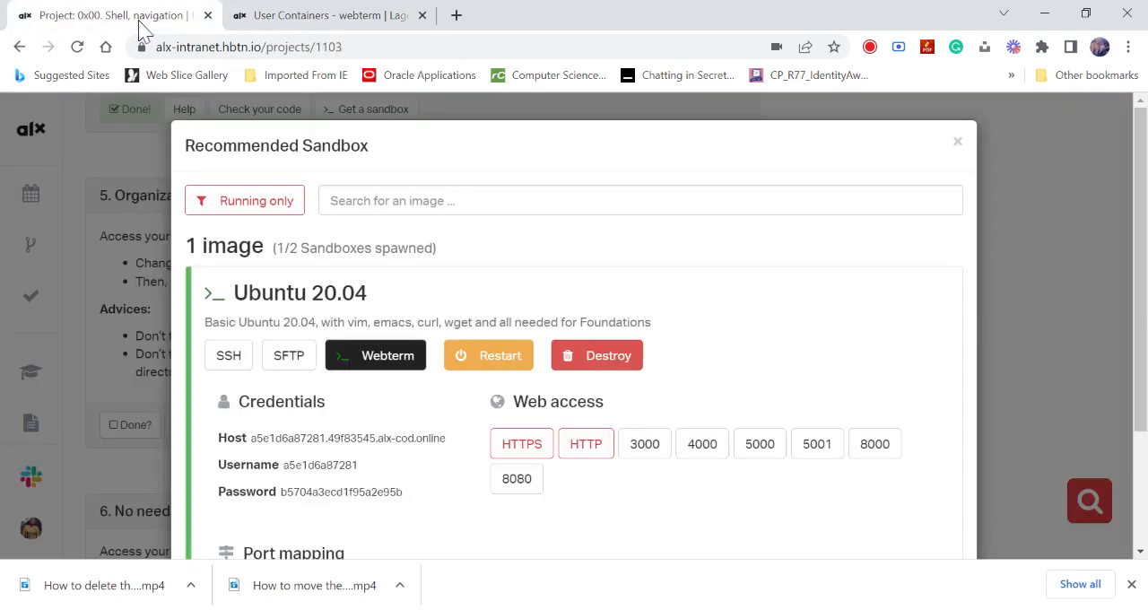
click(957, 141)
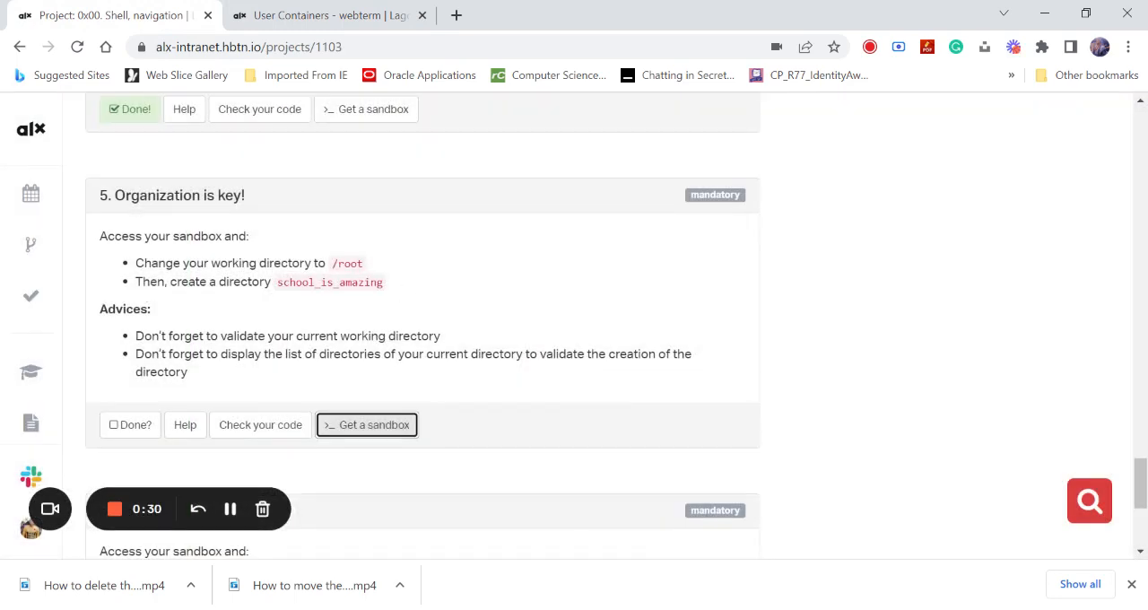
scroll(down, 3)
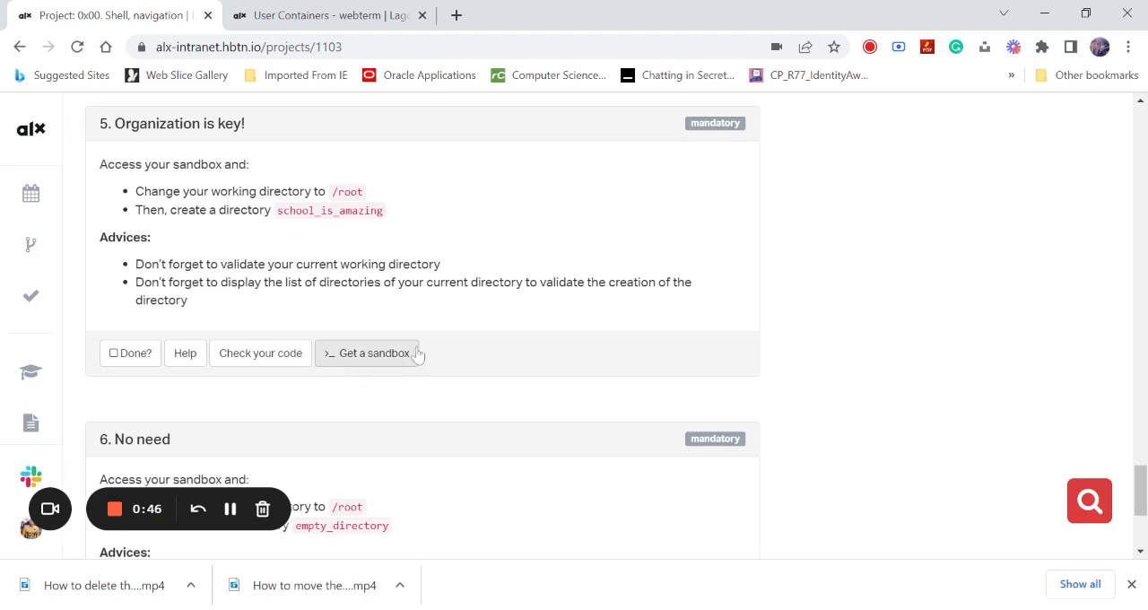
click(370, 353)
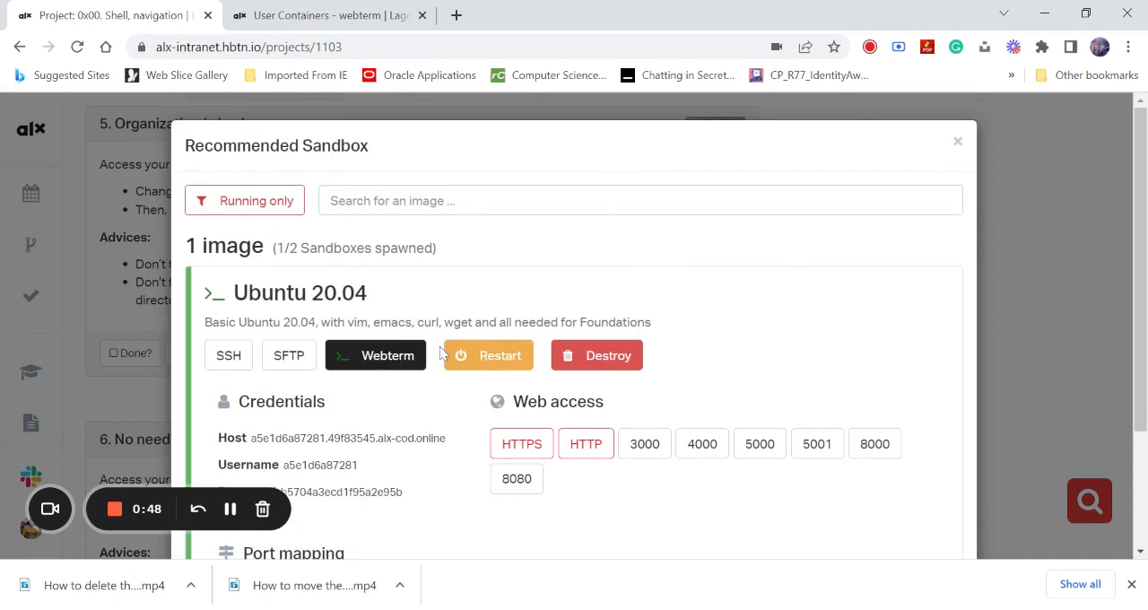
click(376, 356)
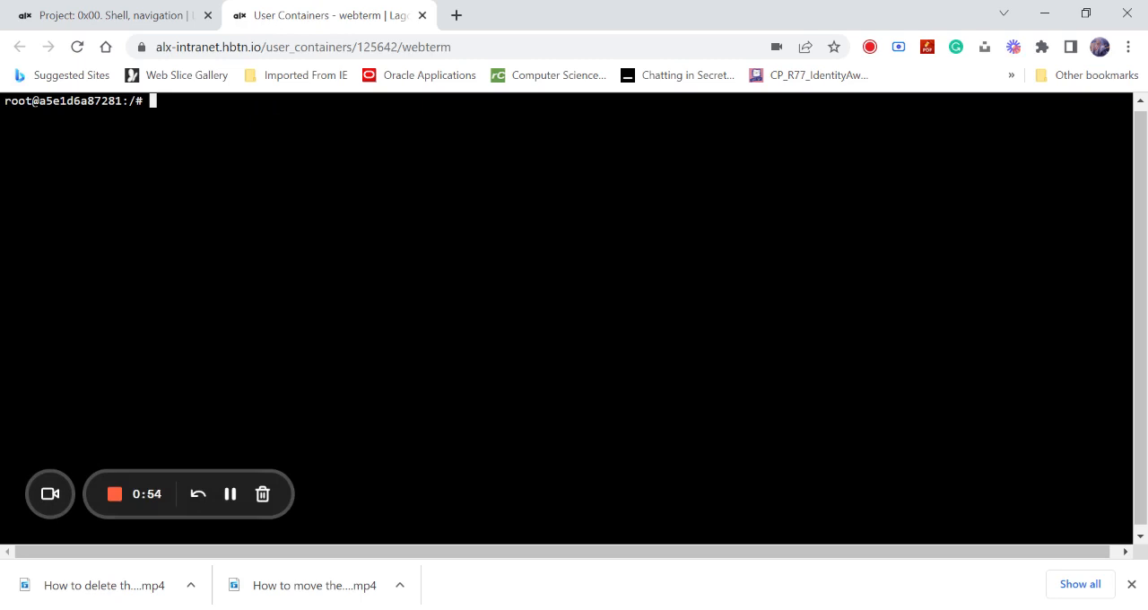
- Change the terminal's working directory to /root, then return to the project page
text(cd)
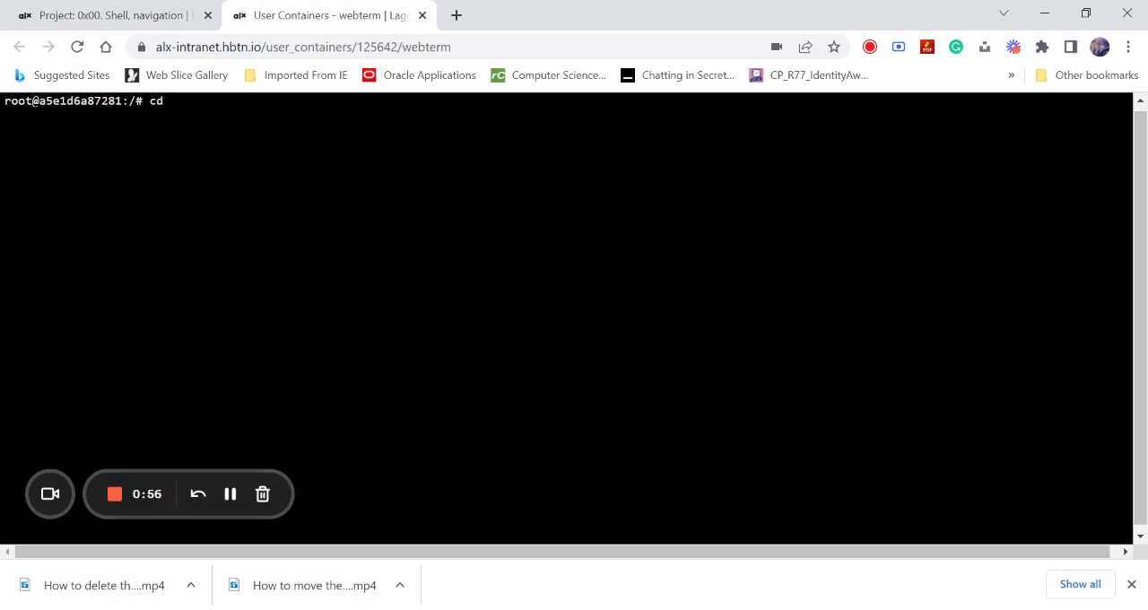
text(roo)
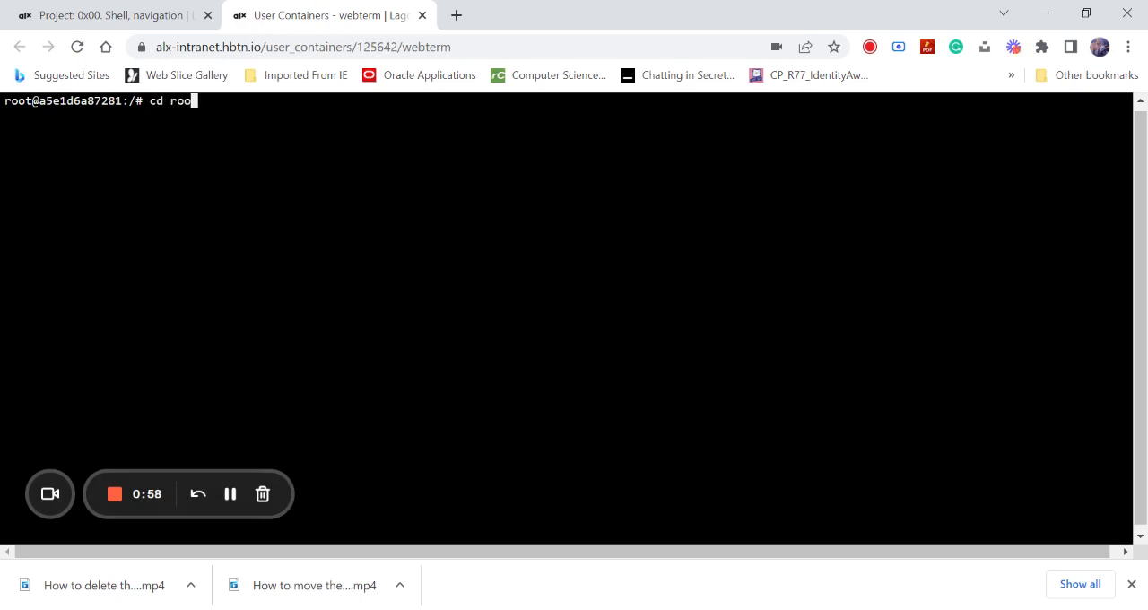
key(Return)
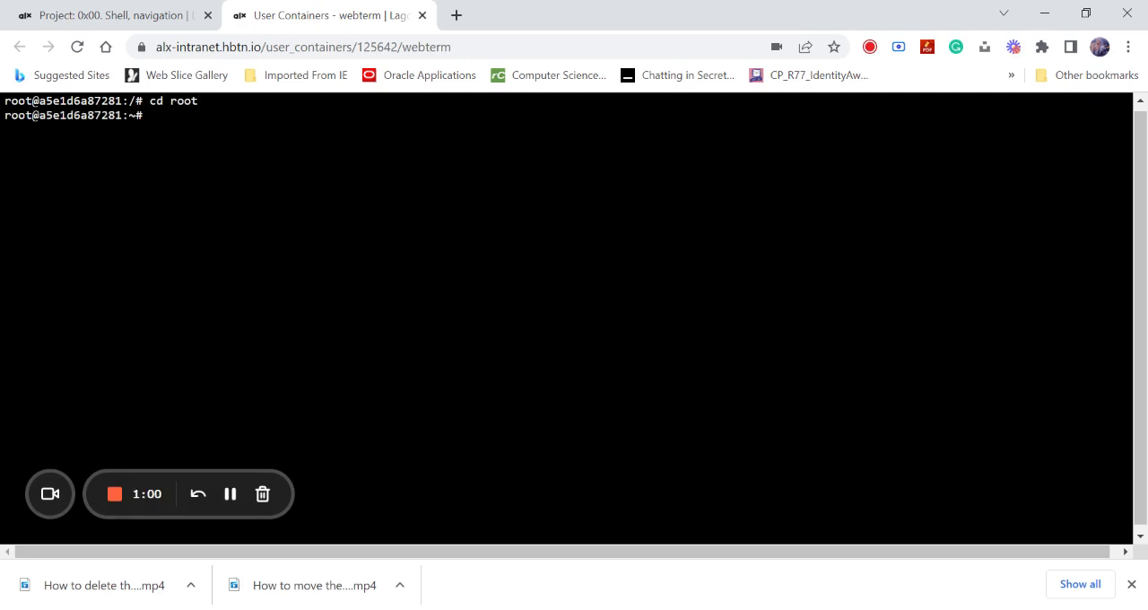
mouse_move(272, 94)
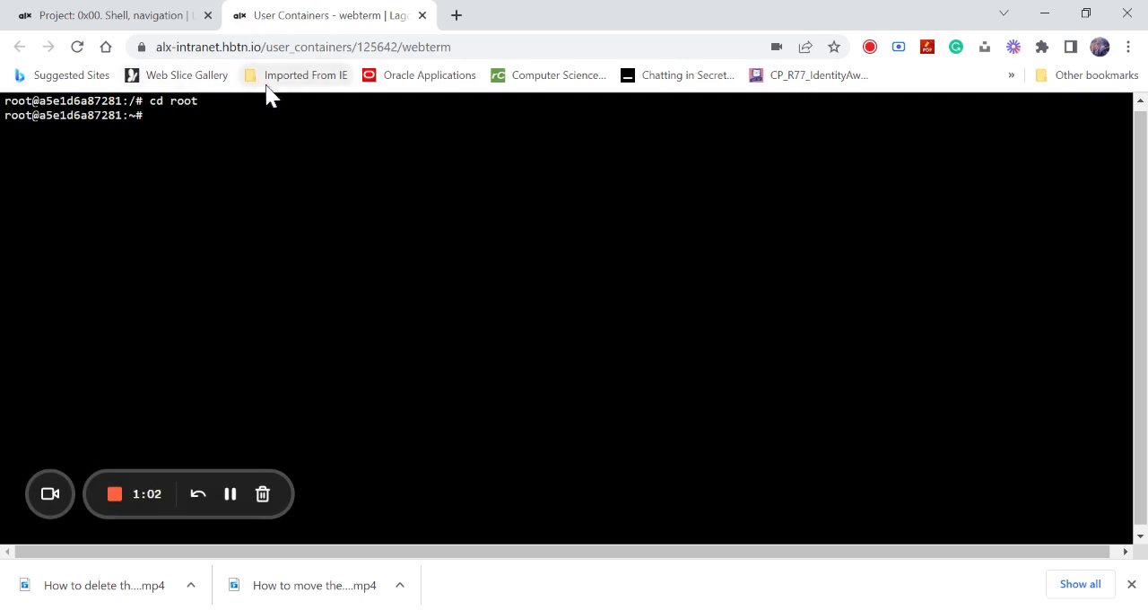
click(107, 16)
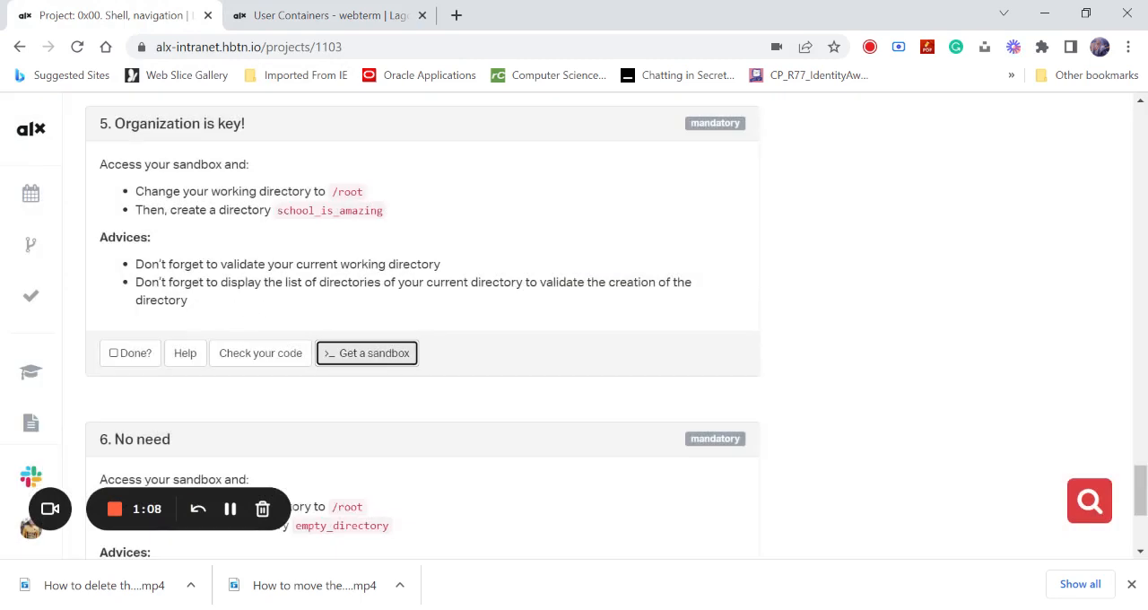
- Return to the sandbox terminal, now at the home directory prompt
click(323, 16)
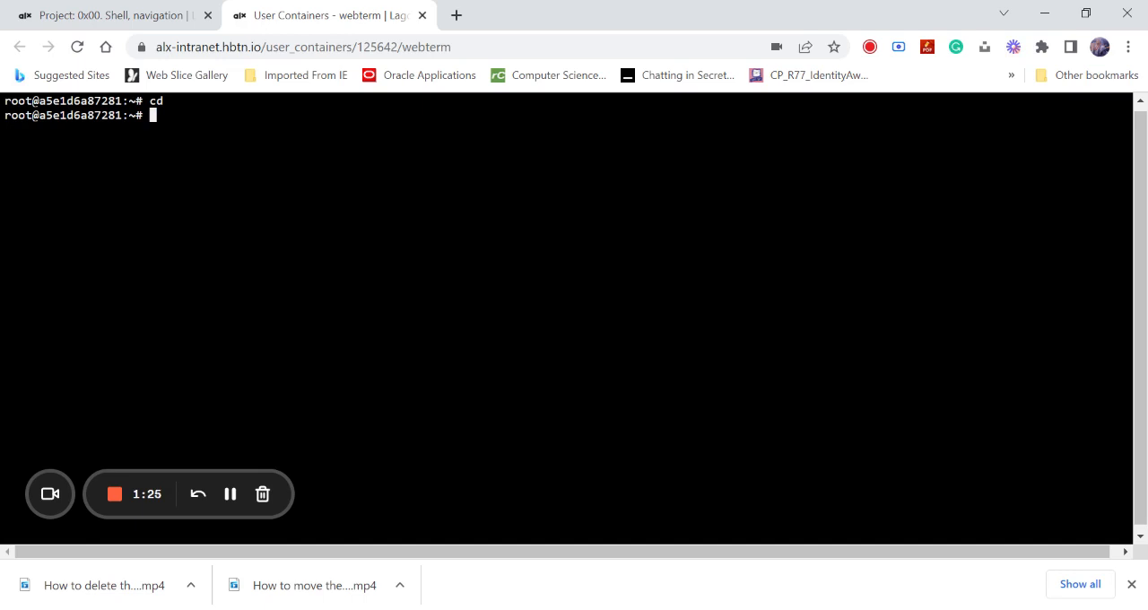
- List /root (0x02_emacs, 0x03_vi, new_school, school, so_cool) and begin an unfinished mkdir command
text(ls)
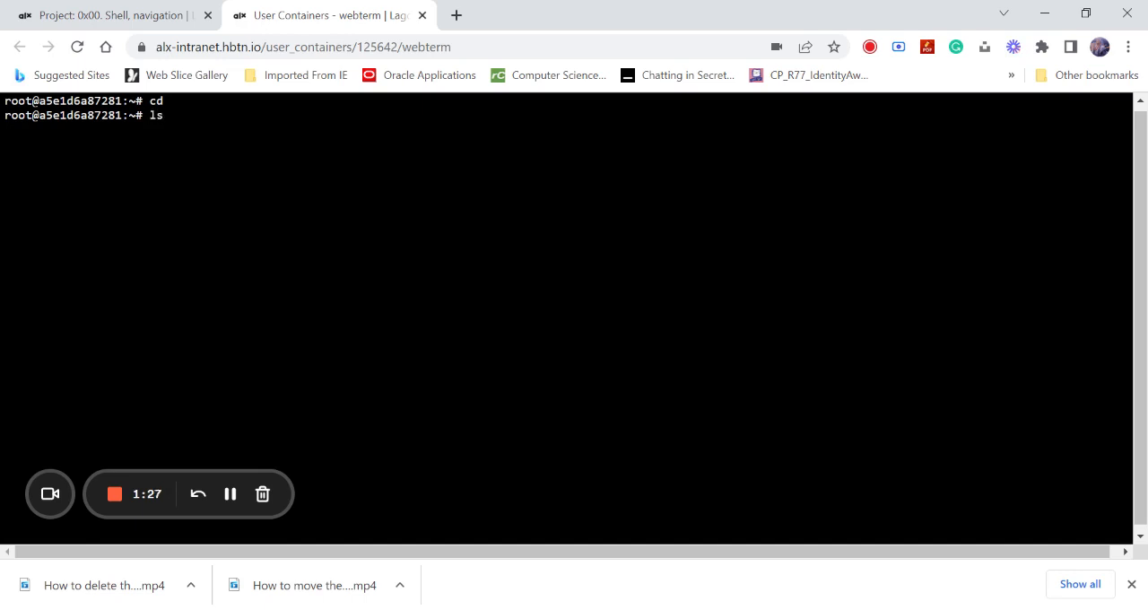
key(Return)
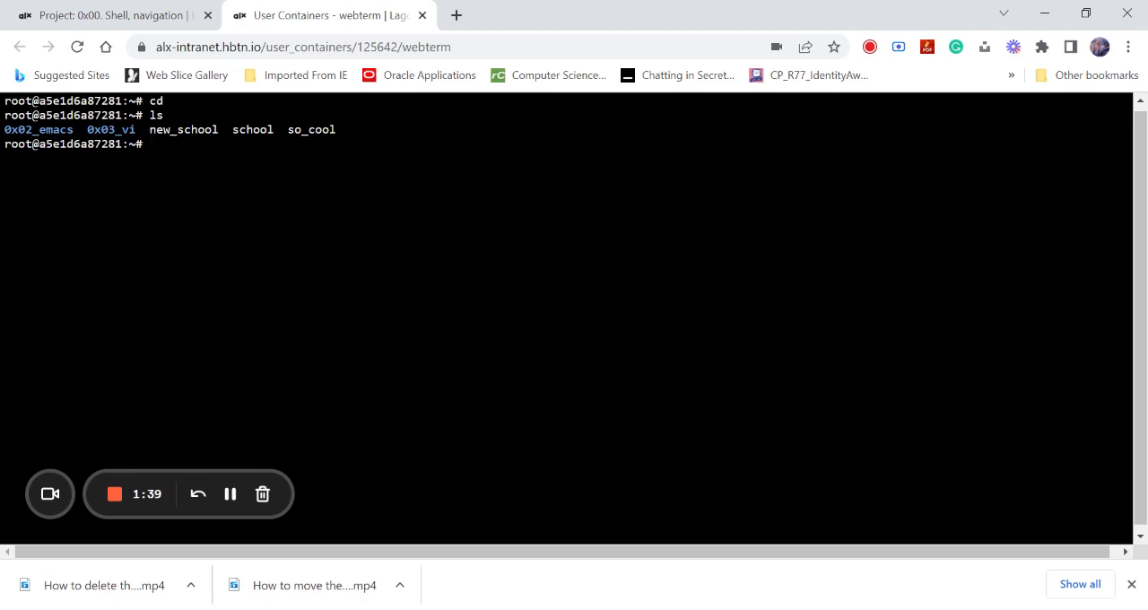
text(mk)
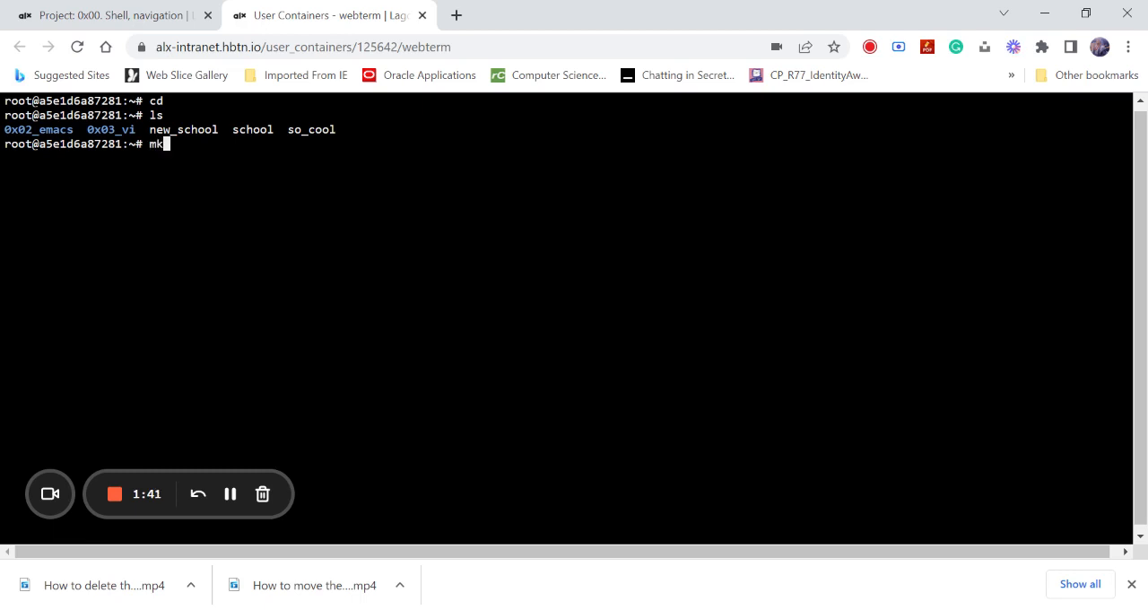
text(dir)
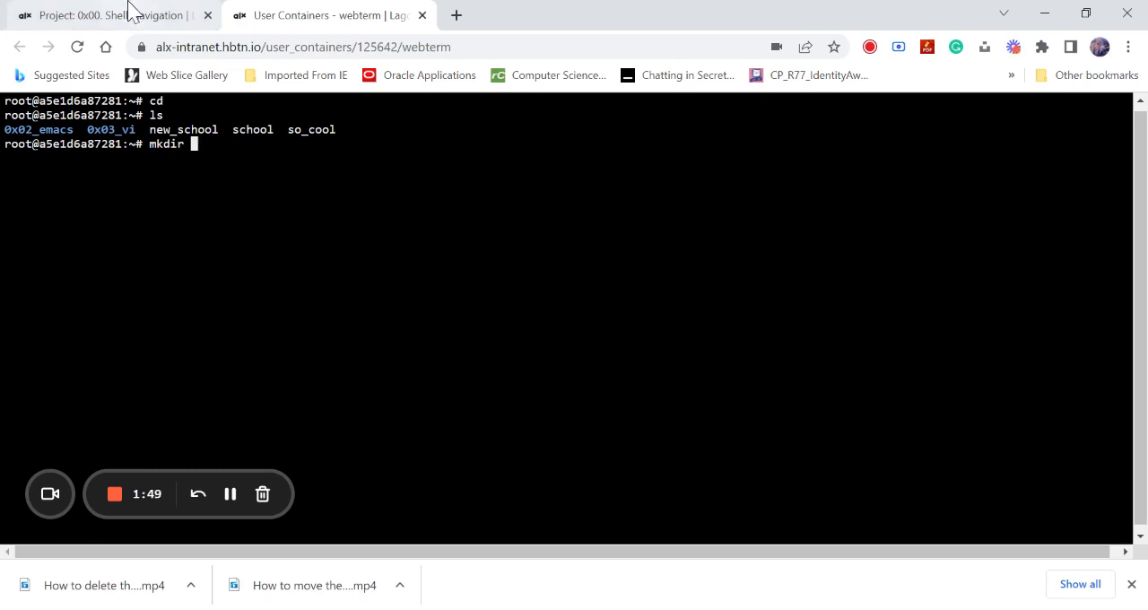
click(107, 15)
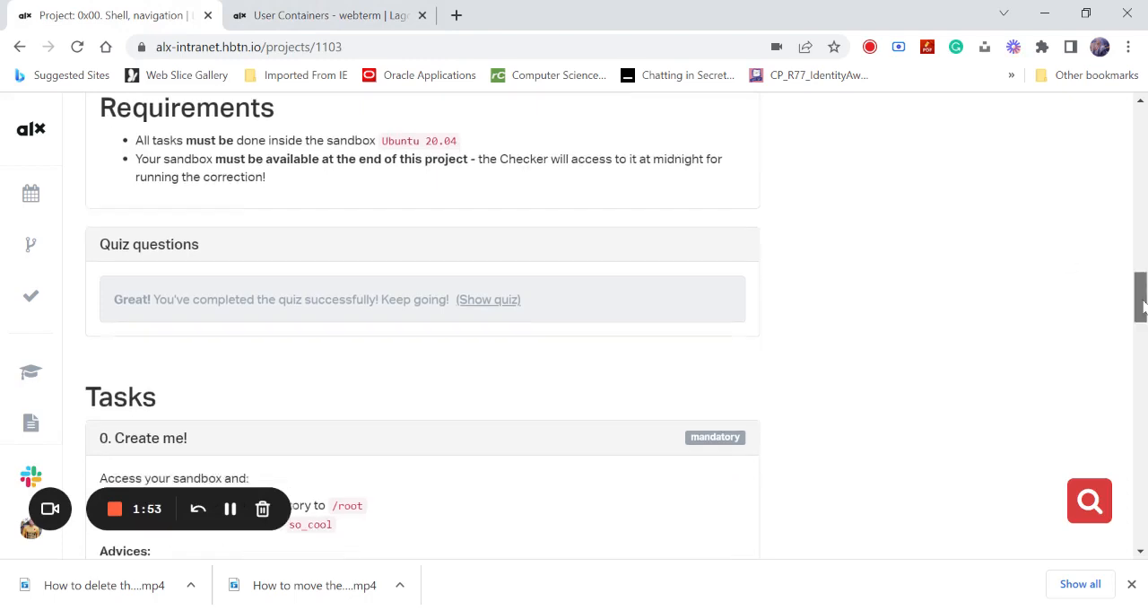
- Check task 5's required directory name, school_is_amazing, then return to the terminal
scroll(down, 3)
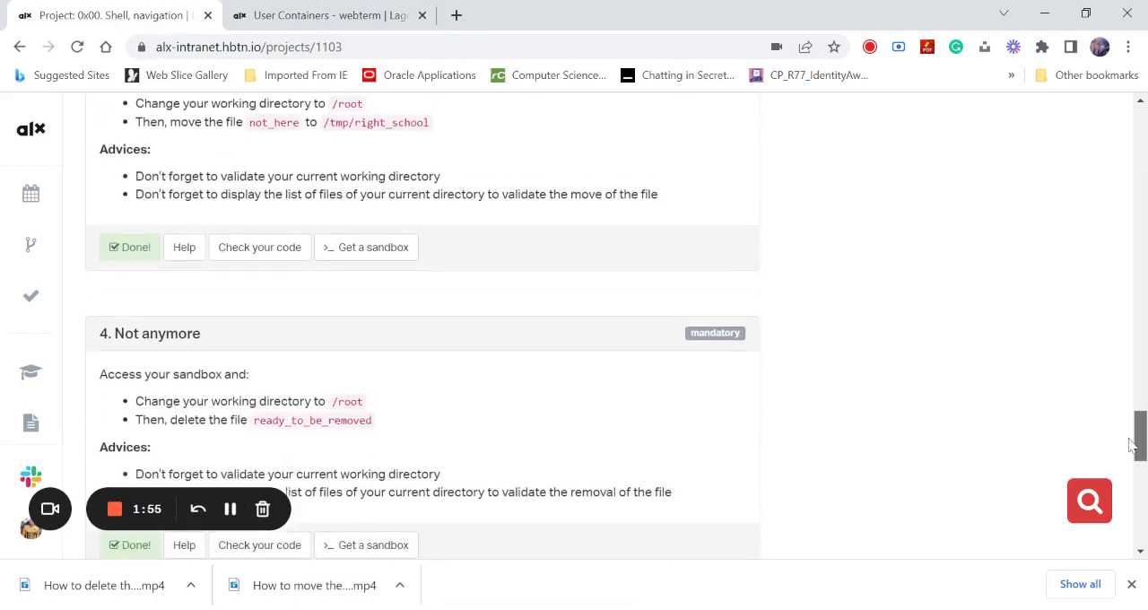
scroll(up, 3)
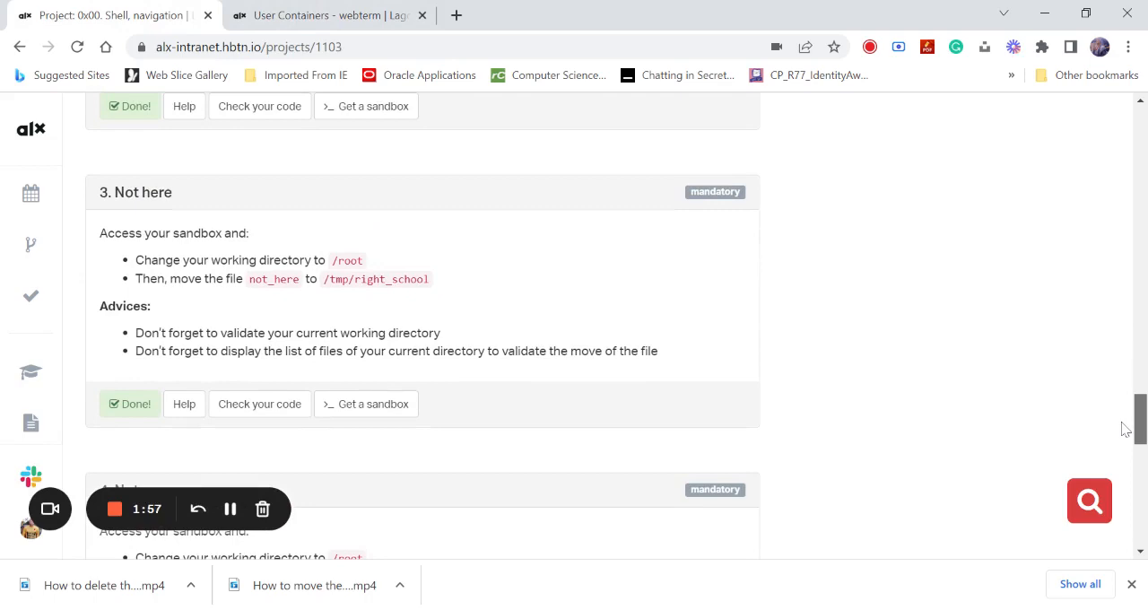
scroll(down, 3)
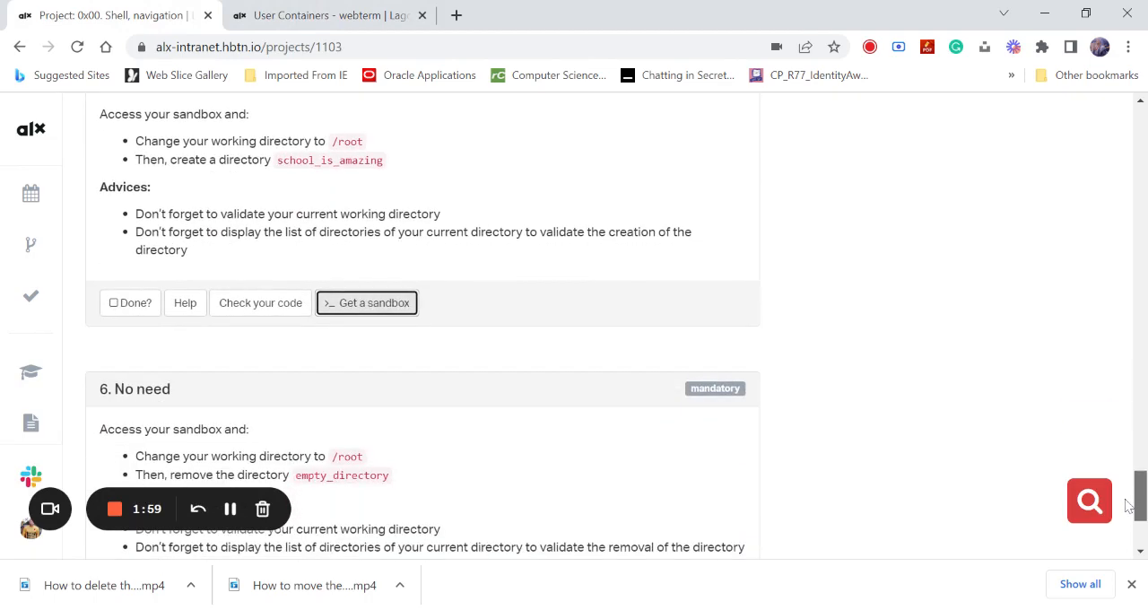
scroll(up, 3)
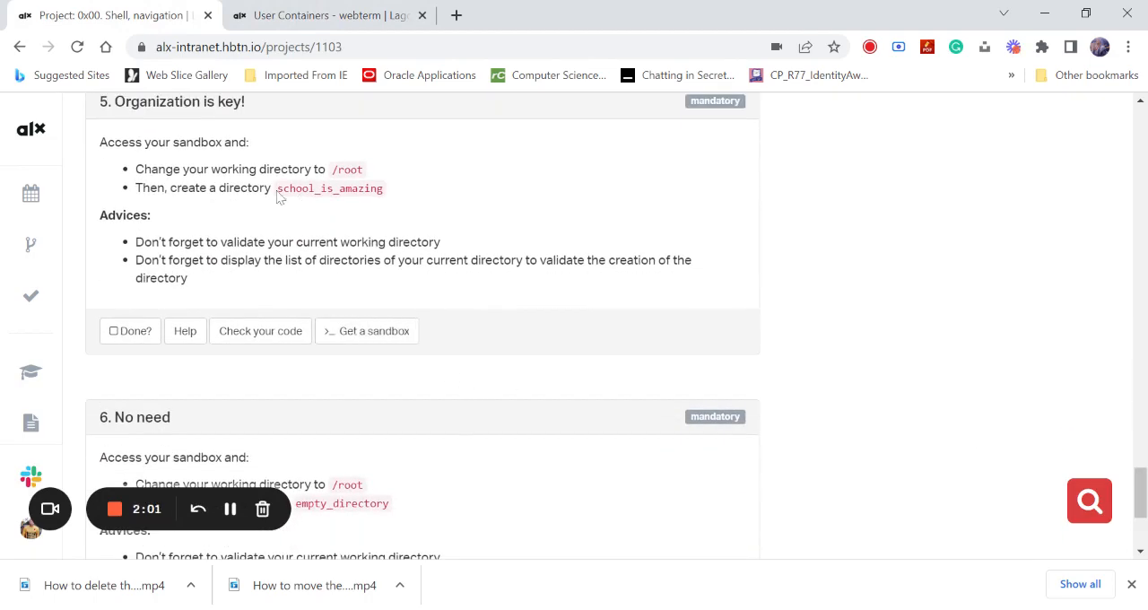
click(317, 15)
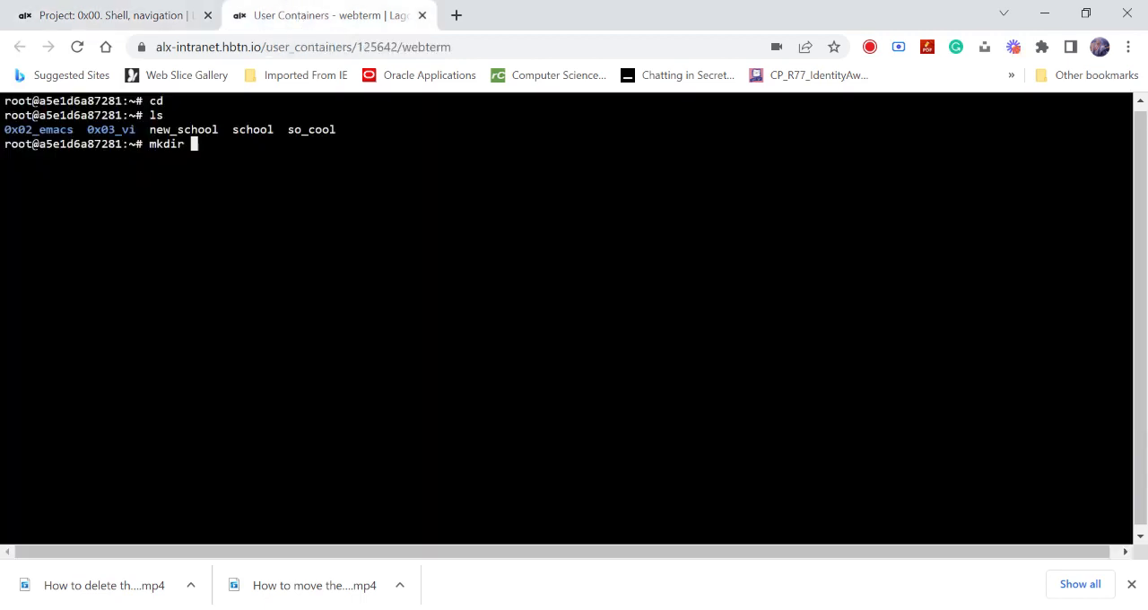
- Create the school_is_amazing directory in /root, double-checking the name against task 5
text(sch)
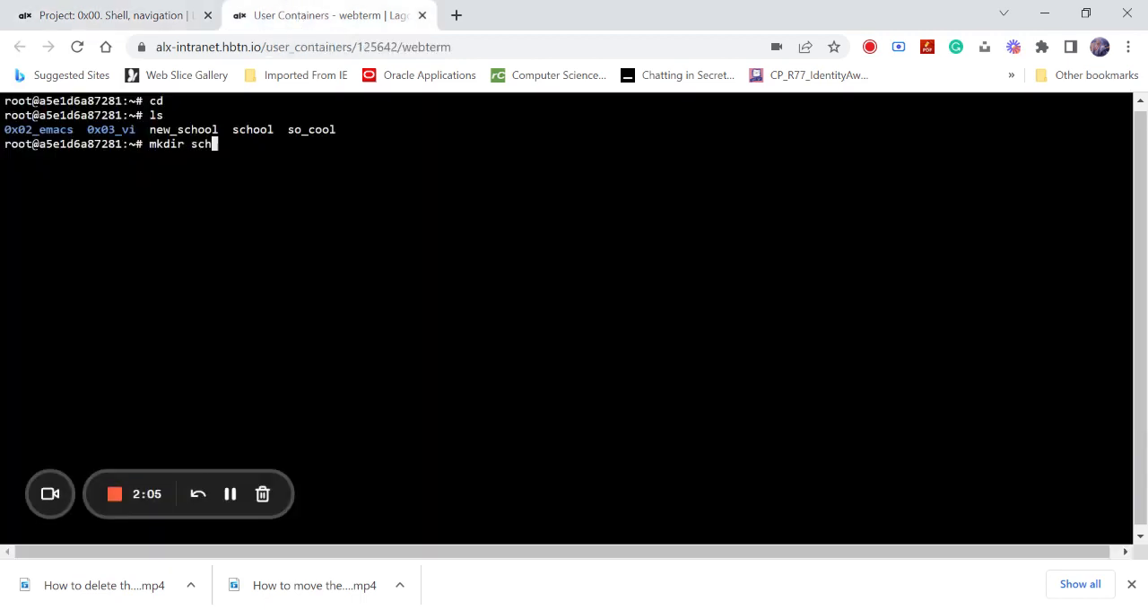
text(ool_is_)
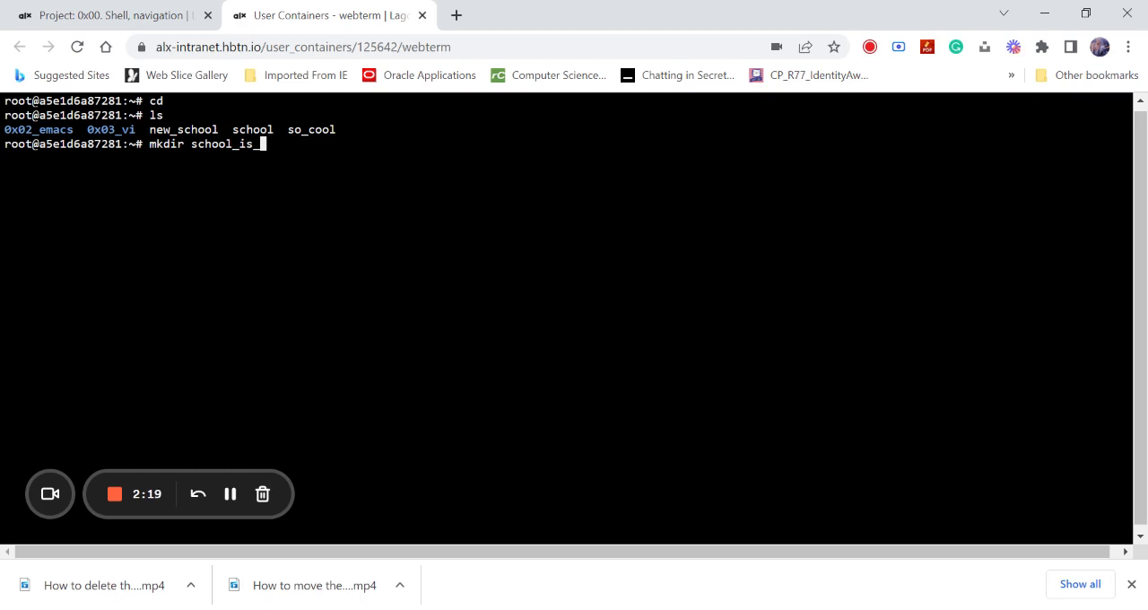
text(amazing)
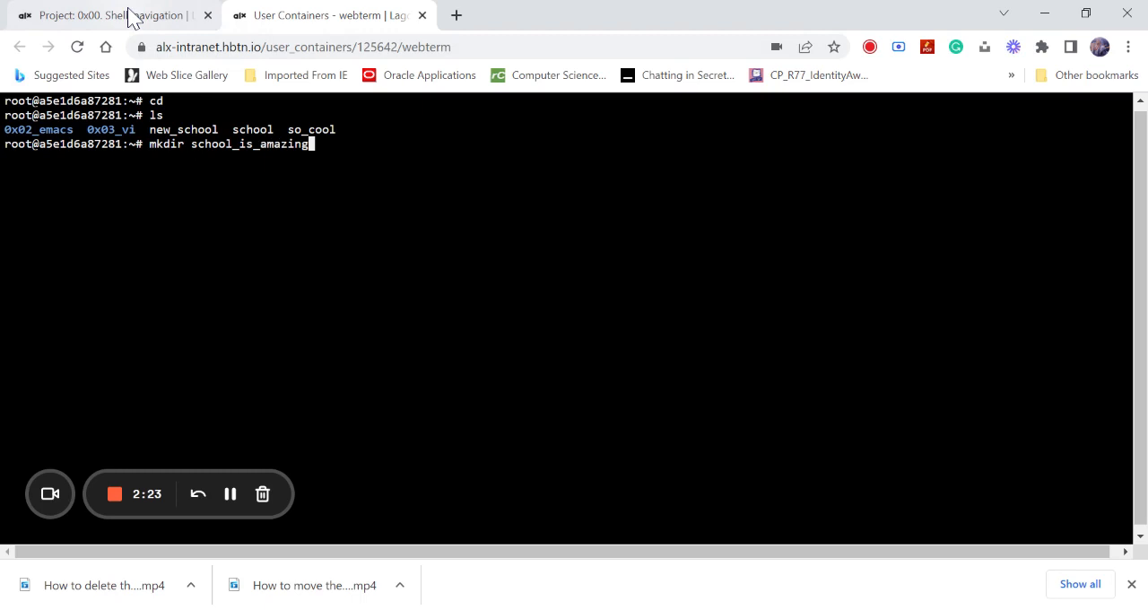
click(108, 15)
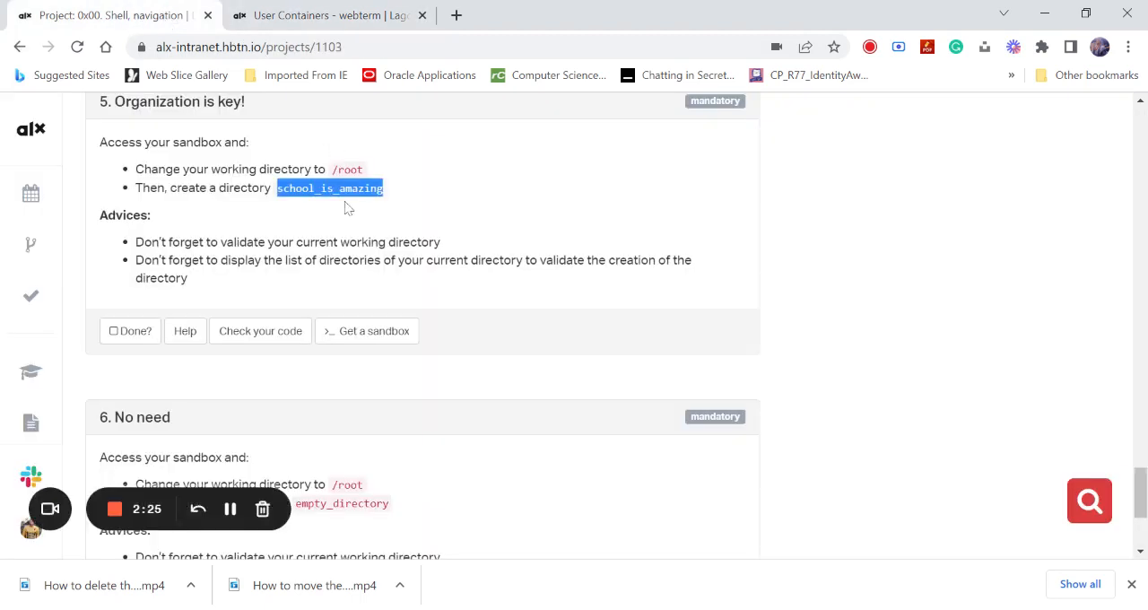
click(323, 15)
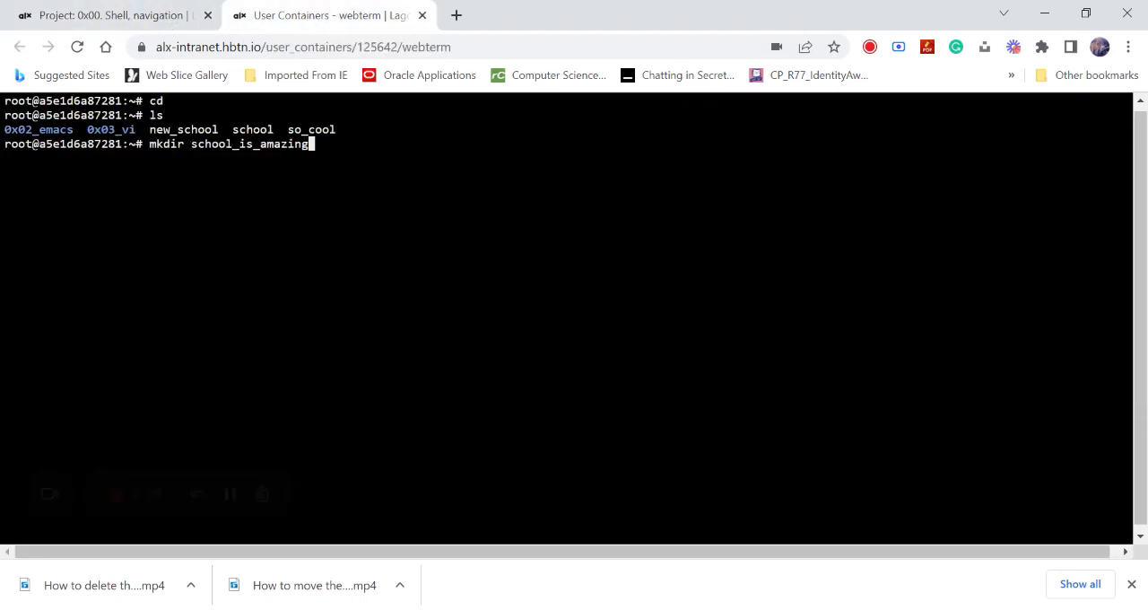
key(Return)
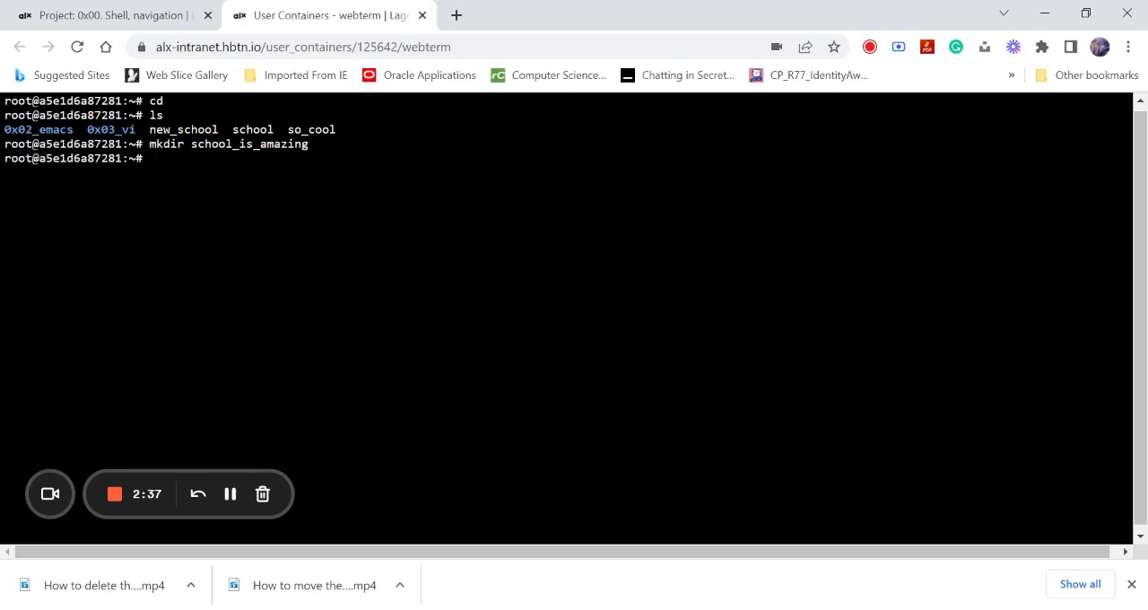
- Verify school_is_amazing appears in the /root listing, then return to the task 5 page
text(ls)
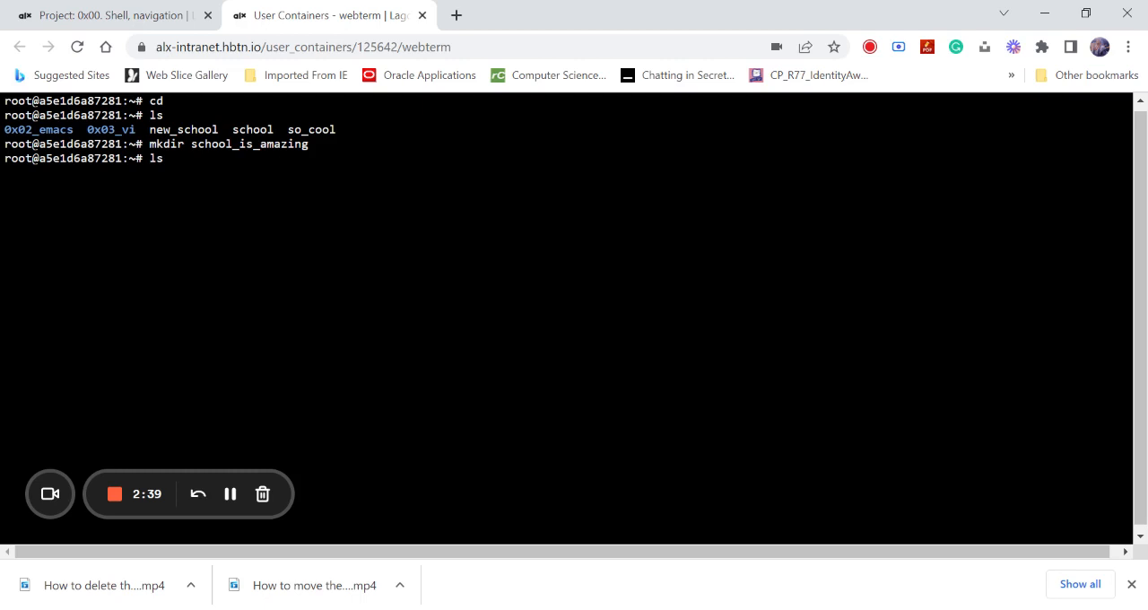
key(Return)
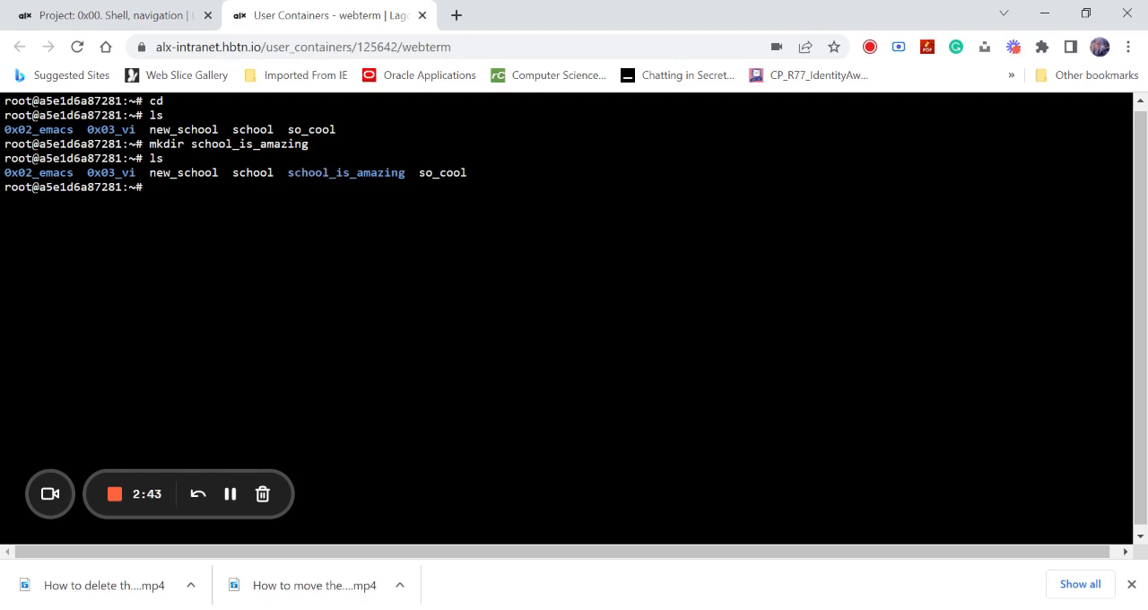
double_click(156, 158)
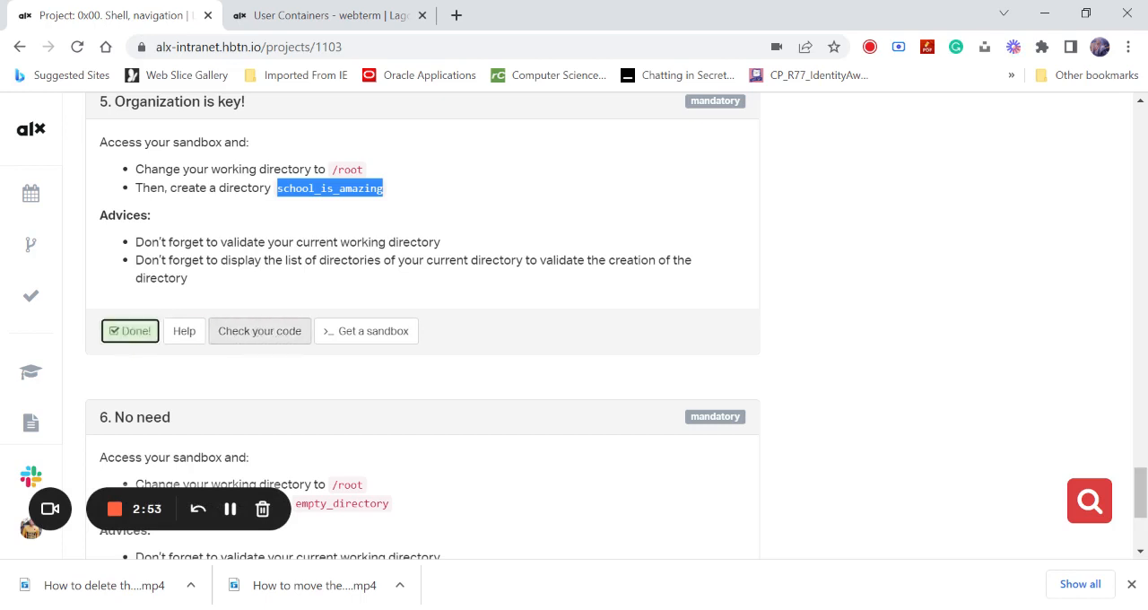
- Run task 5's checker so Check 0, 1 and 2 pass, then close the results
click(259, 331)
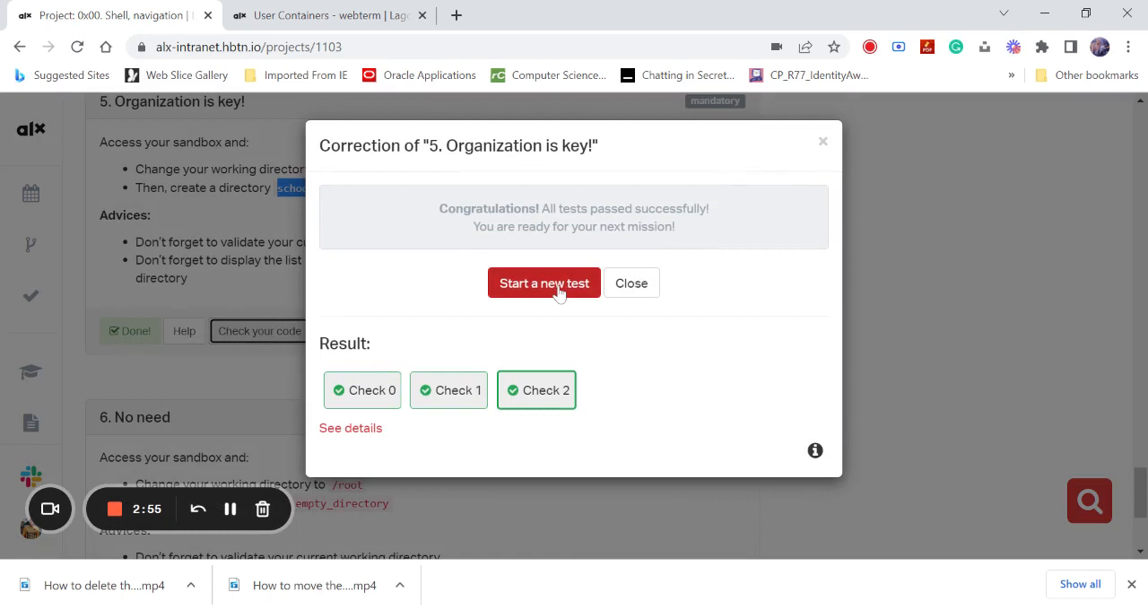
click(544, 283)
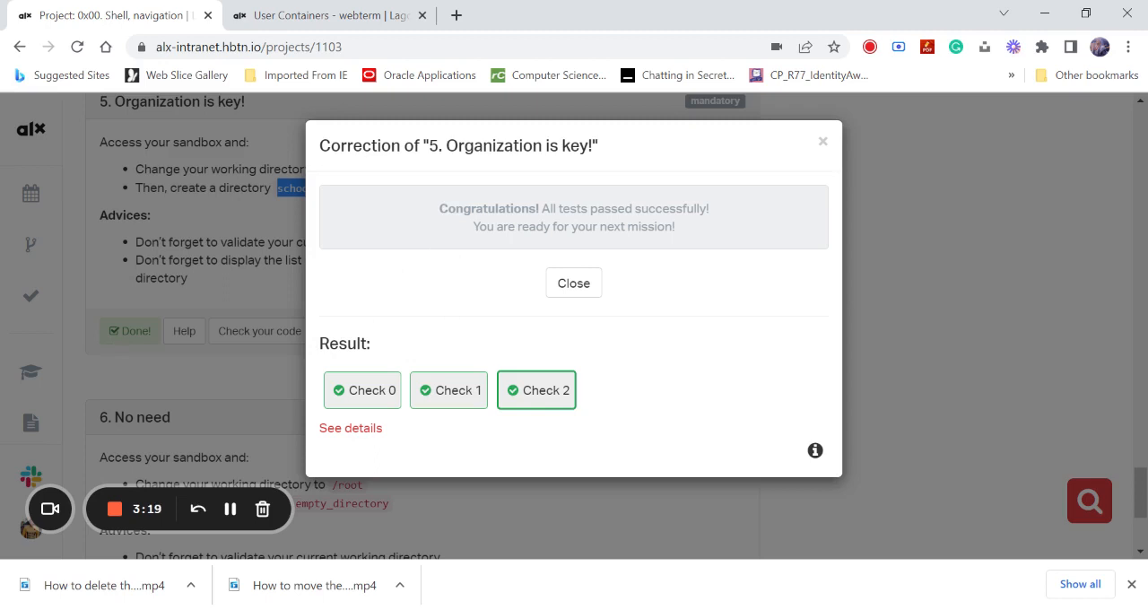
click(573, 283)
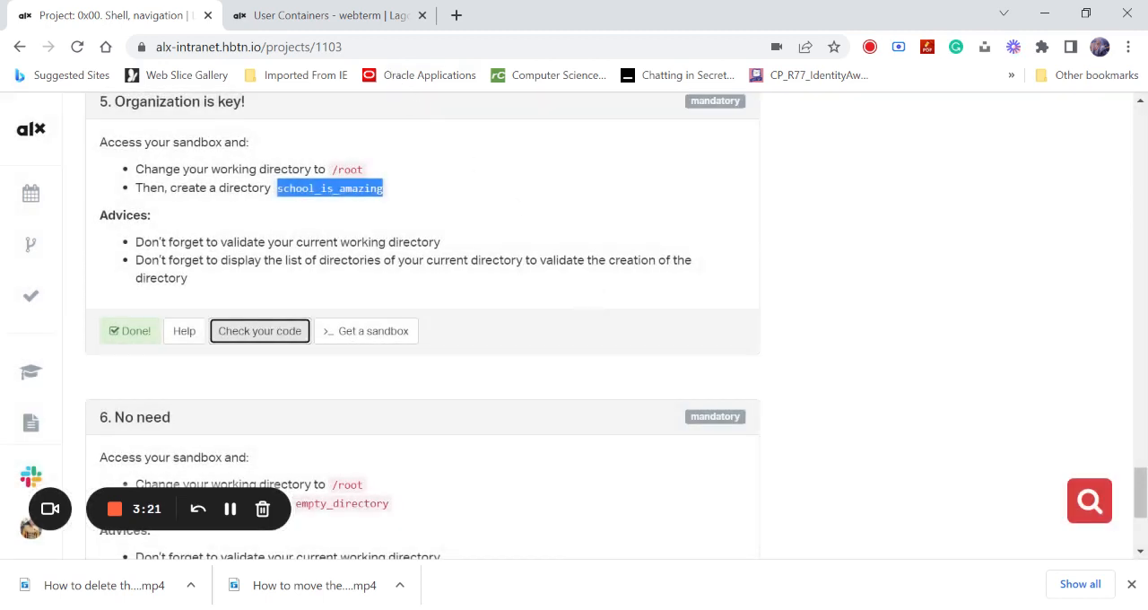